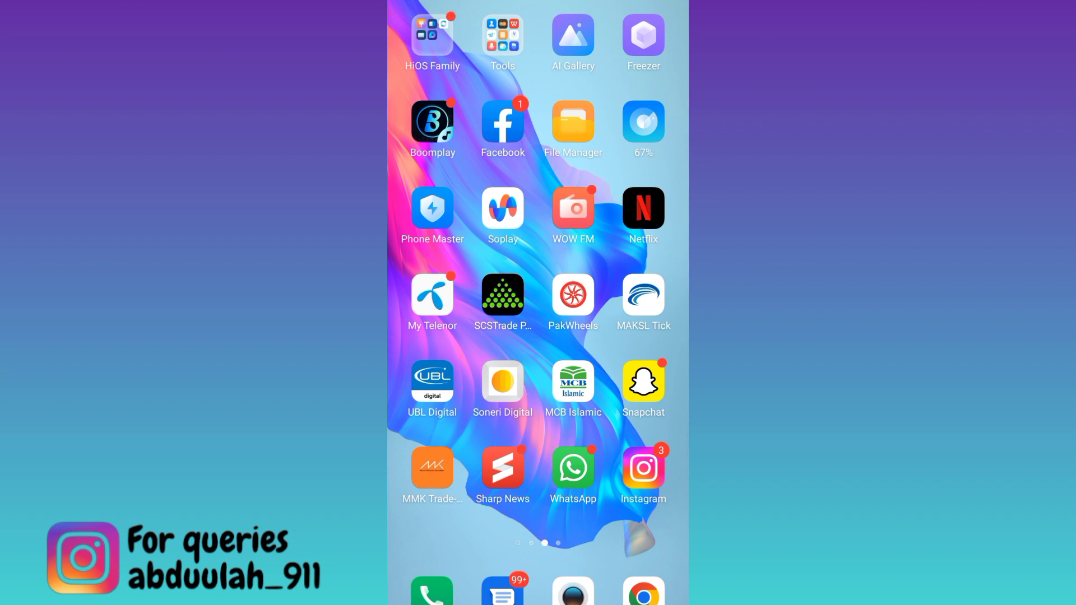
Launch the Facebook app from the Android home screen.
{"action": "left_click", "coordinate": [502, 122]}
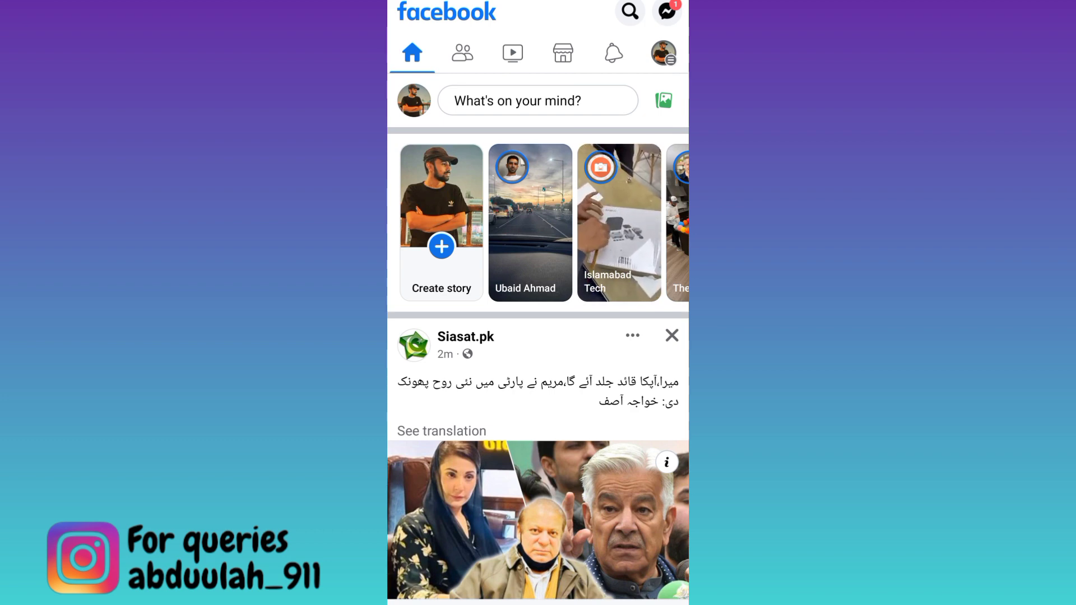
Go from the menu into Settings and down to Access Your Information.
{"action": "left_click", "coordinate": [662, 52]}
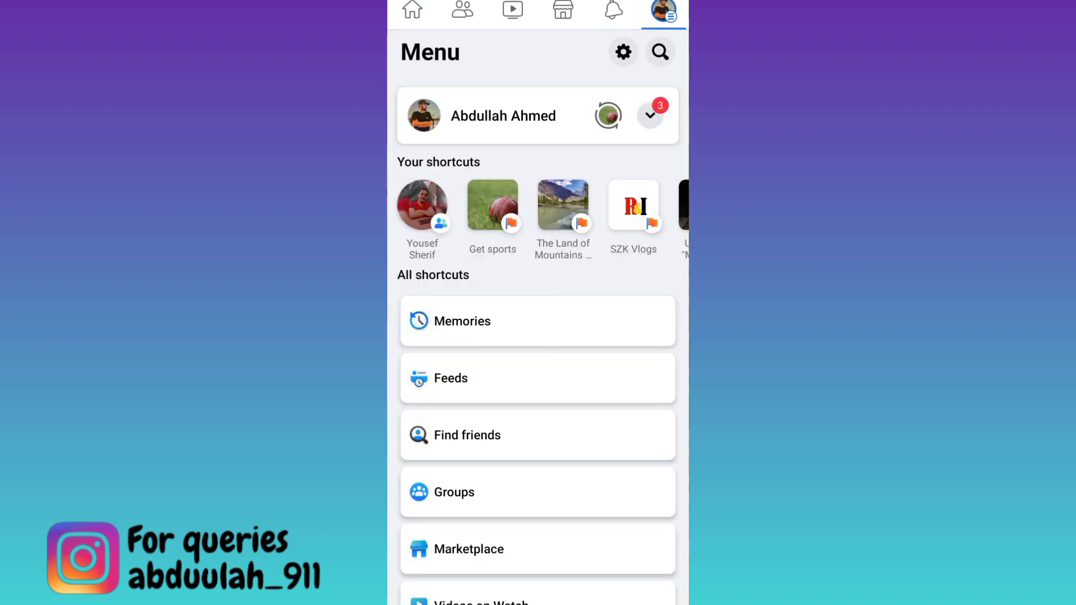
{"action": "left_click", "coordinate": [621, 52]}
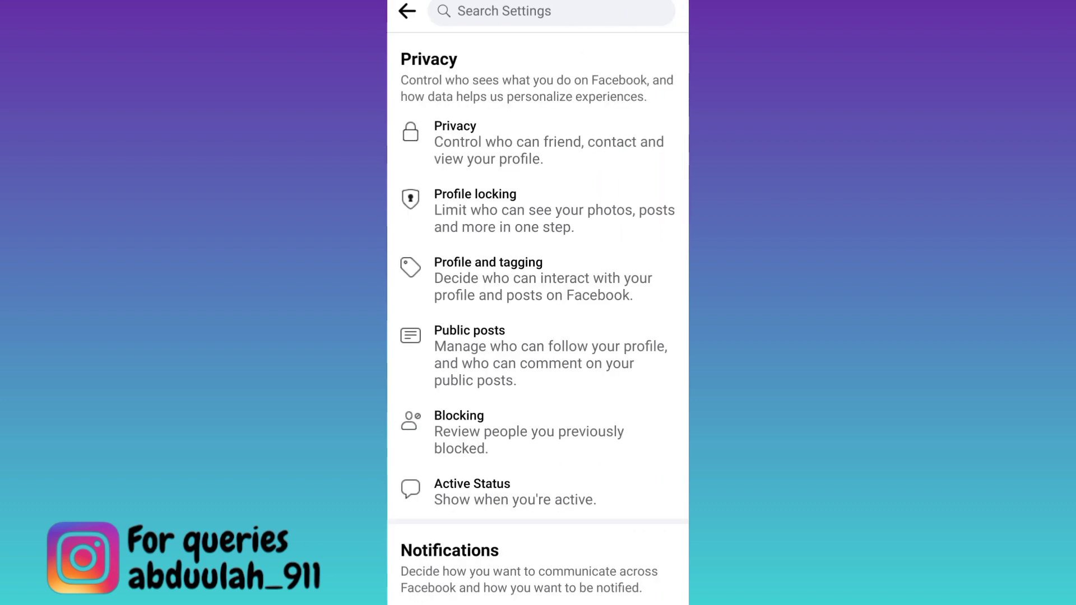
{"action": "scroll", "scroll_direction": "down", "scroll_amount": 3}
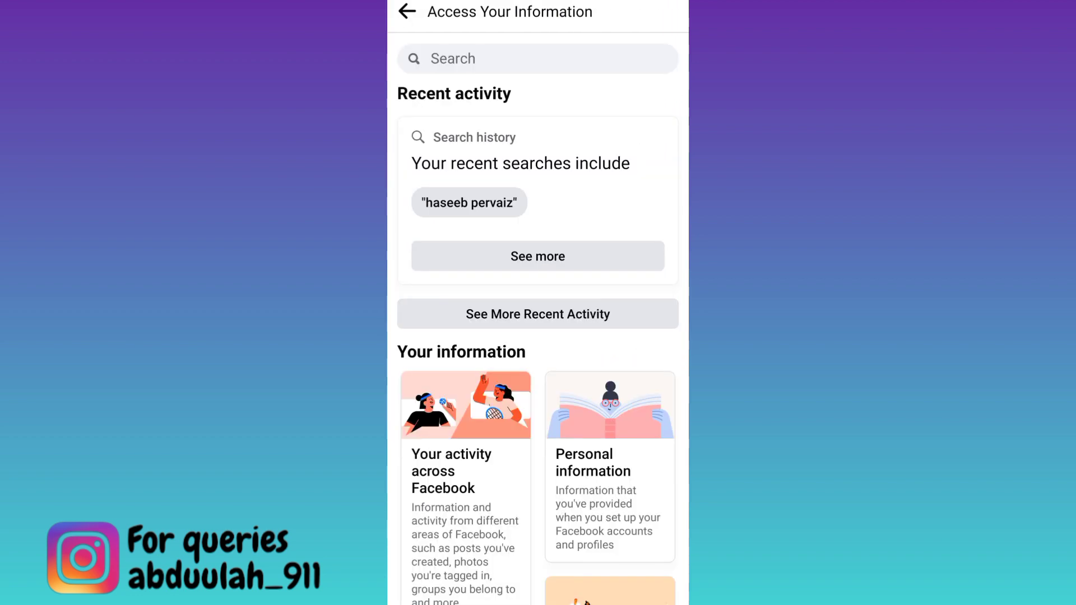
Open 'Your activity across Facebook' and expand Posts to show all categories, including watched videos.
{"action": "left_click", "coordinate": [465, 471]}
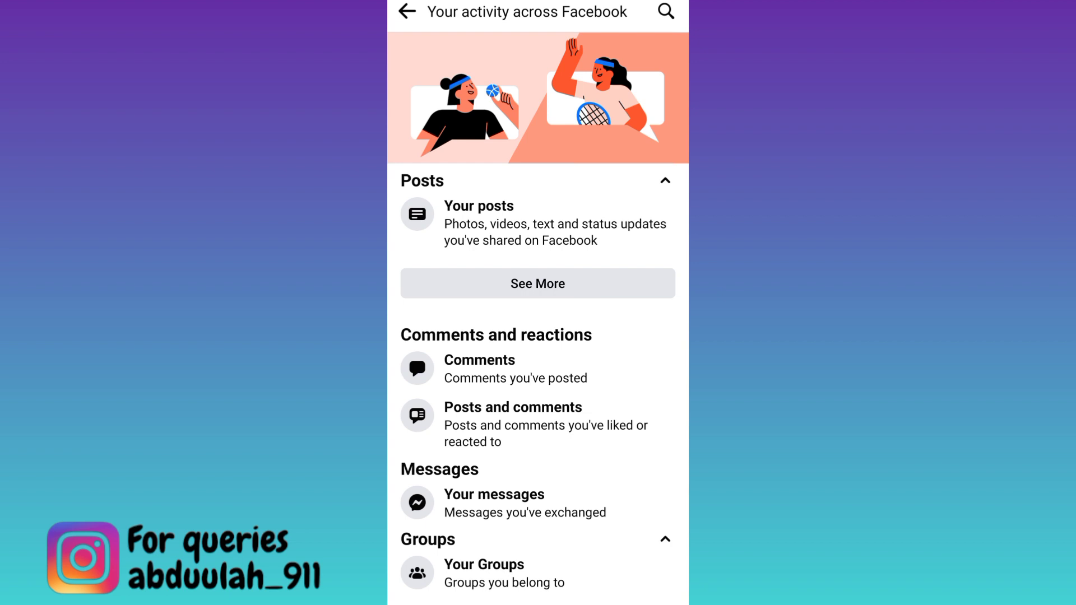
{"action": "left_click", "coordinate": [538, 283]}
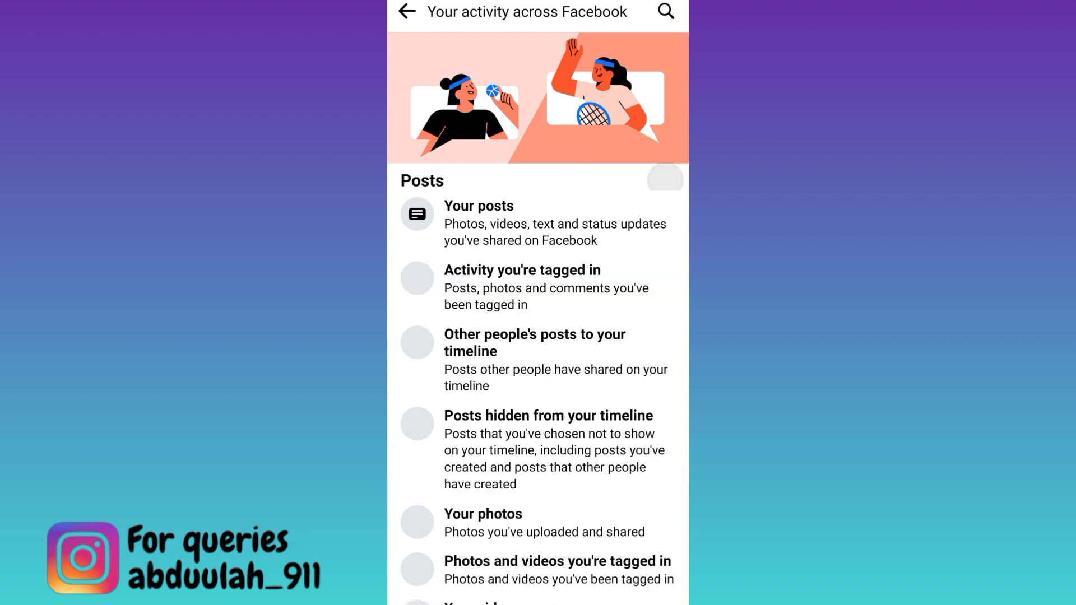
{"action": "scroll", "scroll_direction": "down", "scroll_amount": 3}
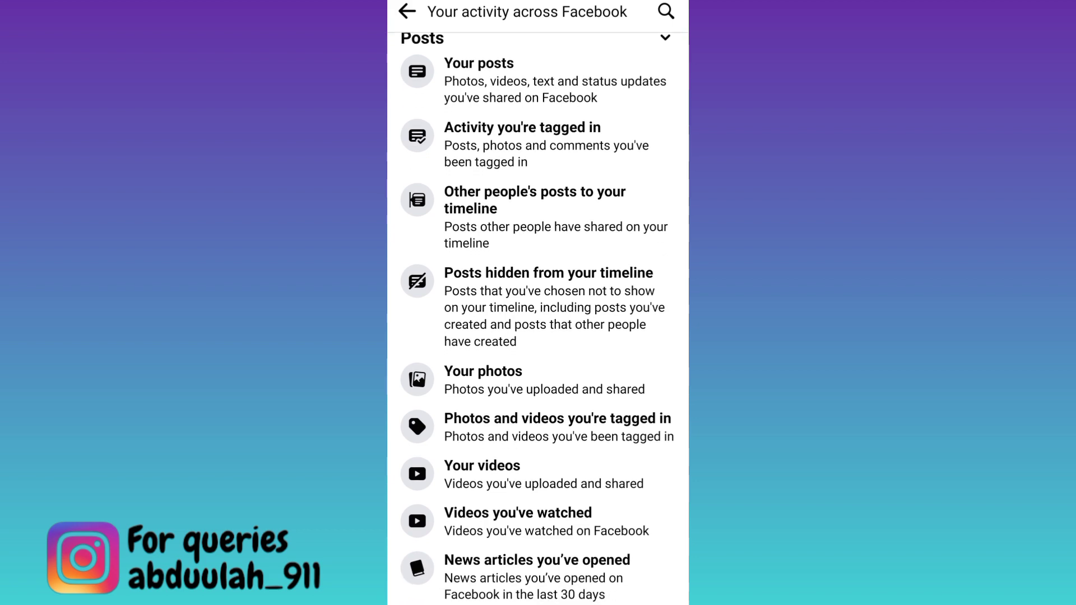
Open 'Videos you've watched' and bring up the 'Are you sure?' prompt to clear watch history.
{"action": "left_click", "coordinate": [516, 513]}
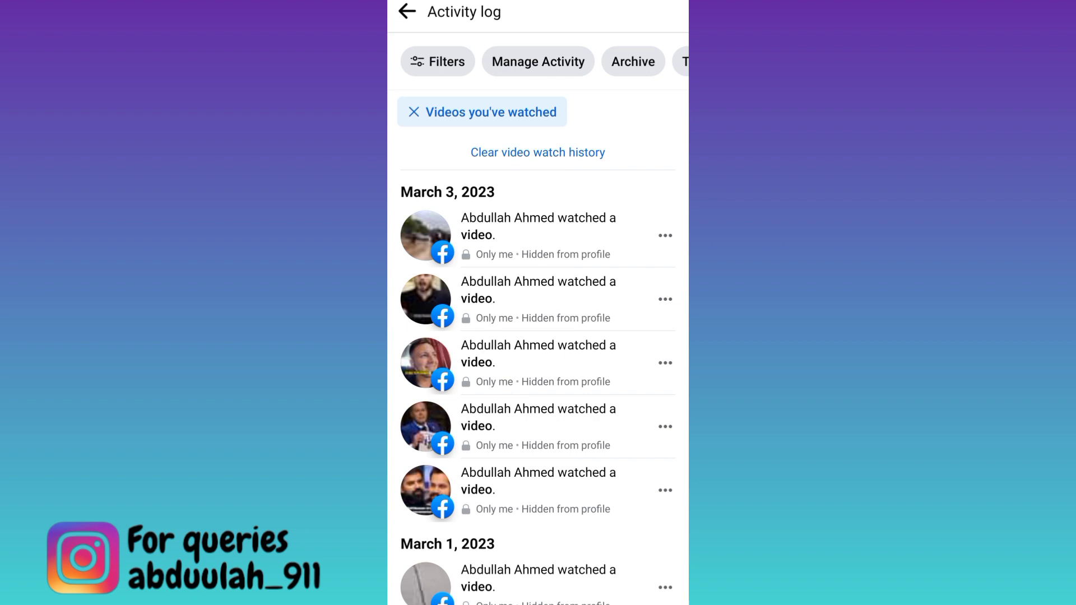
{"action": "left_click", "coordinate": [537, 153]}
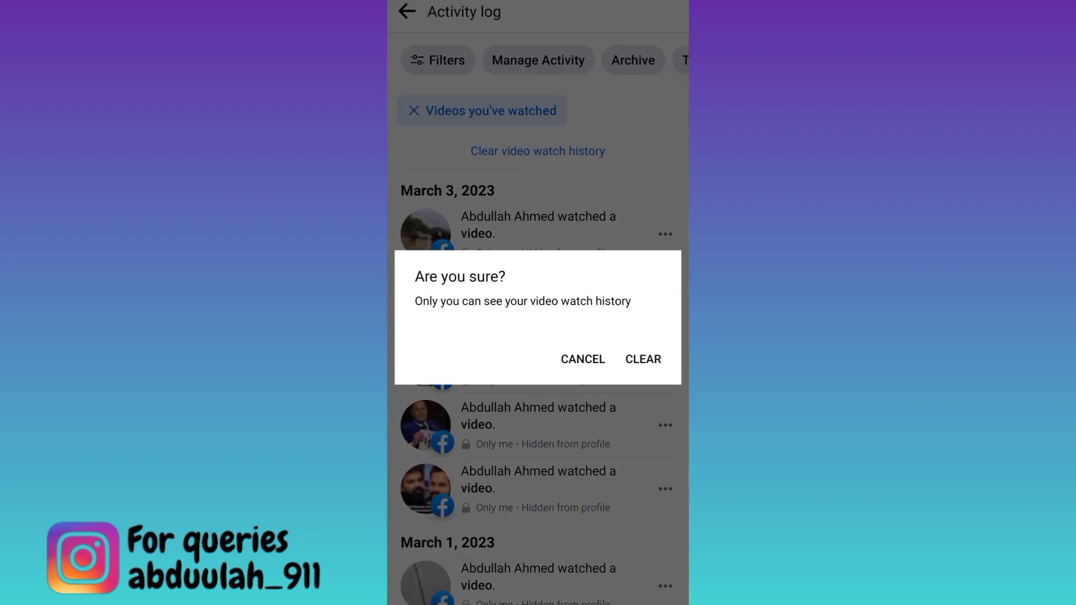